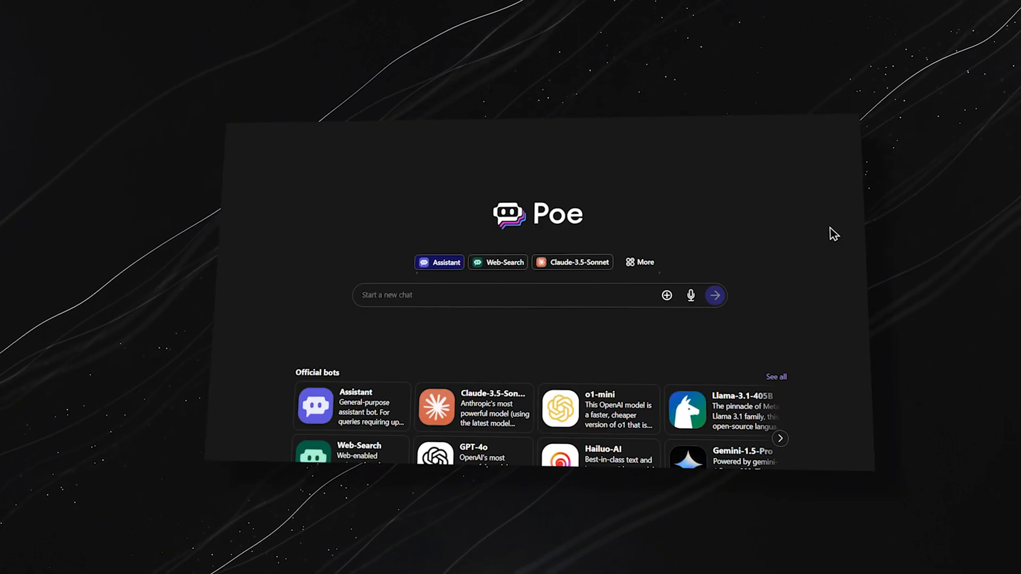
Step: Scroll the Poe home page past Official and Image generation bots to Featured and New bots
scroll(down, 3)
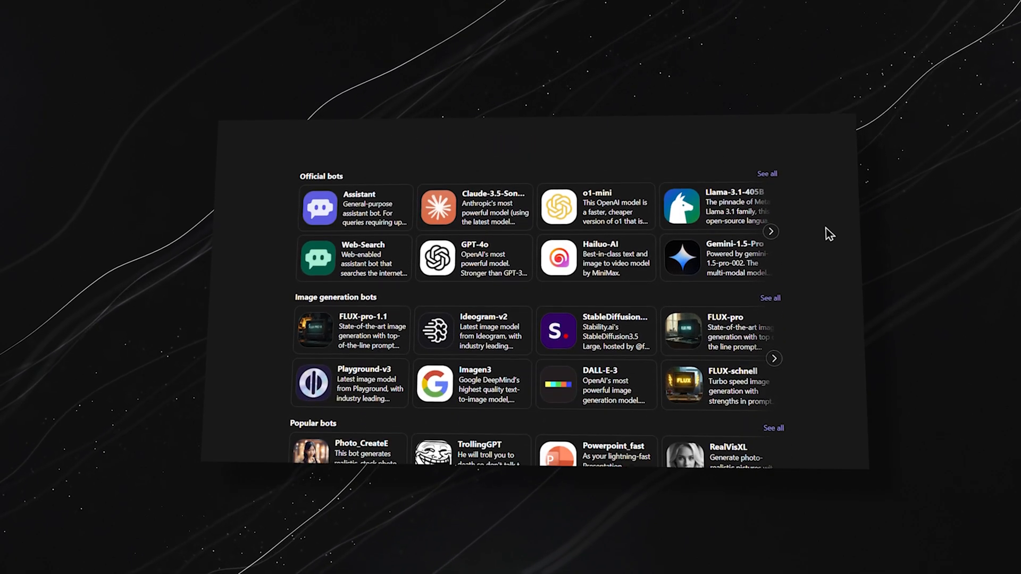
scroll(down, 3)
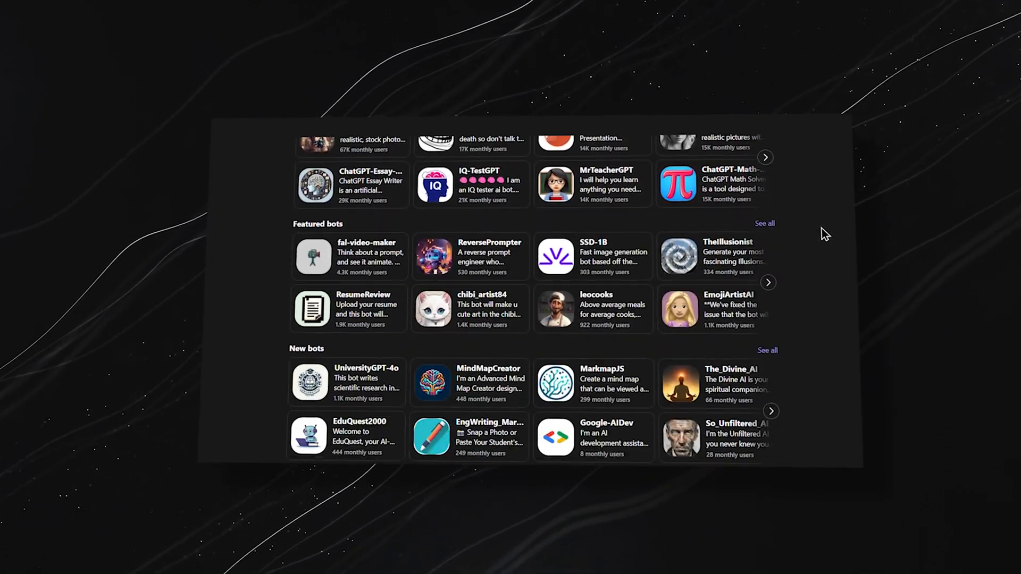
scroll(down, 3)
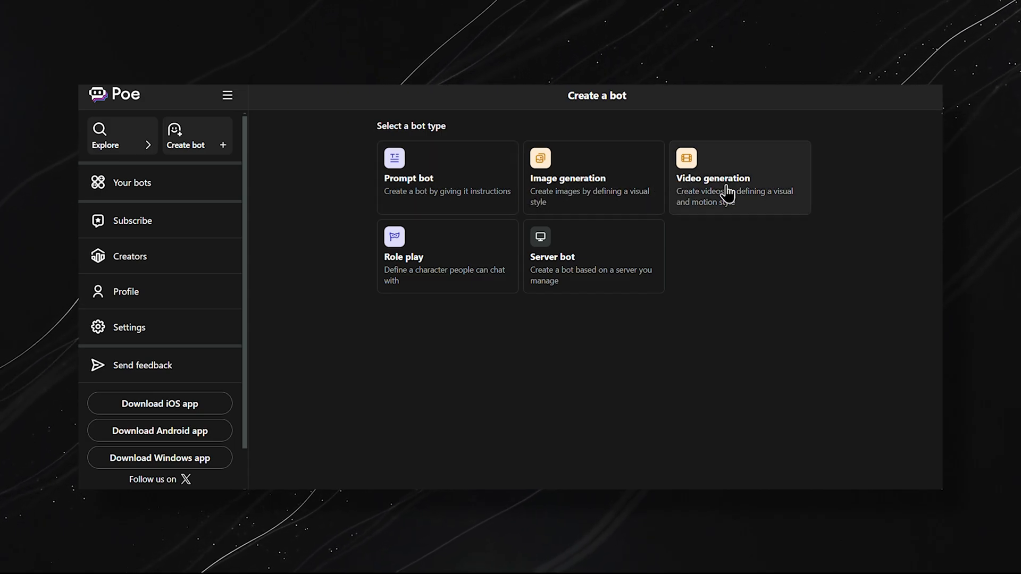
Step: Create an image generation bot with FLUX-schnell as its base bot and submit the form
click(592, 177)
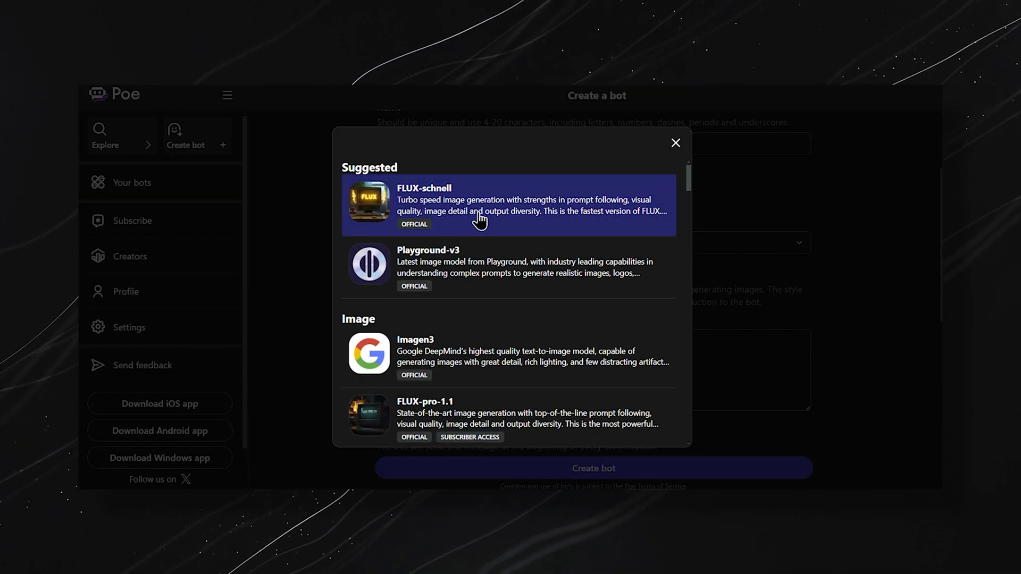
click(508, 205)
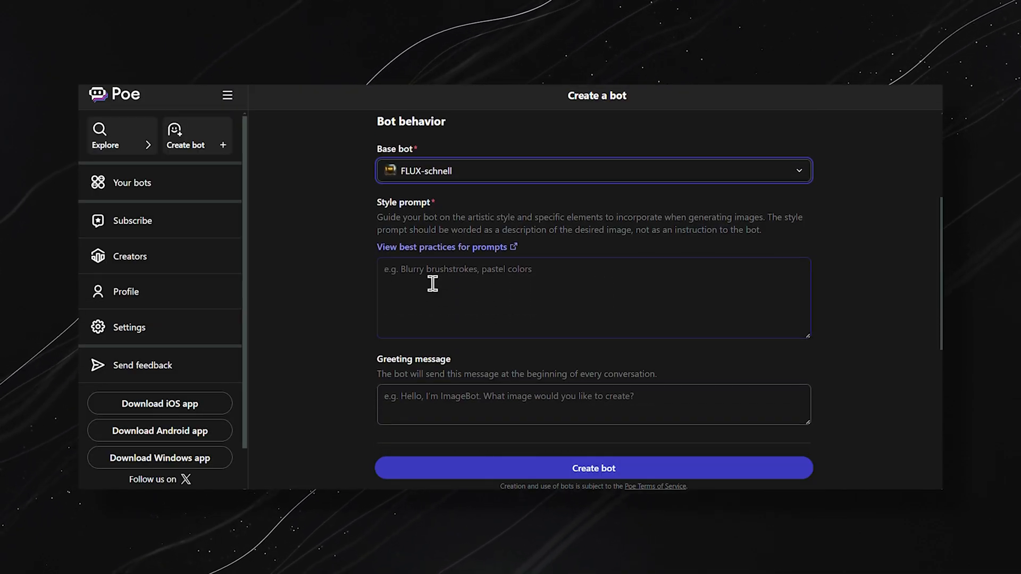
scroll(down, 3)
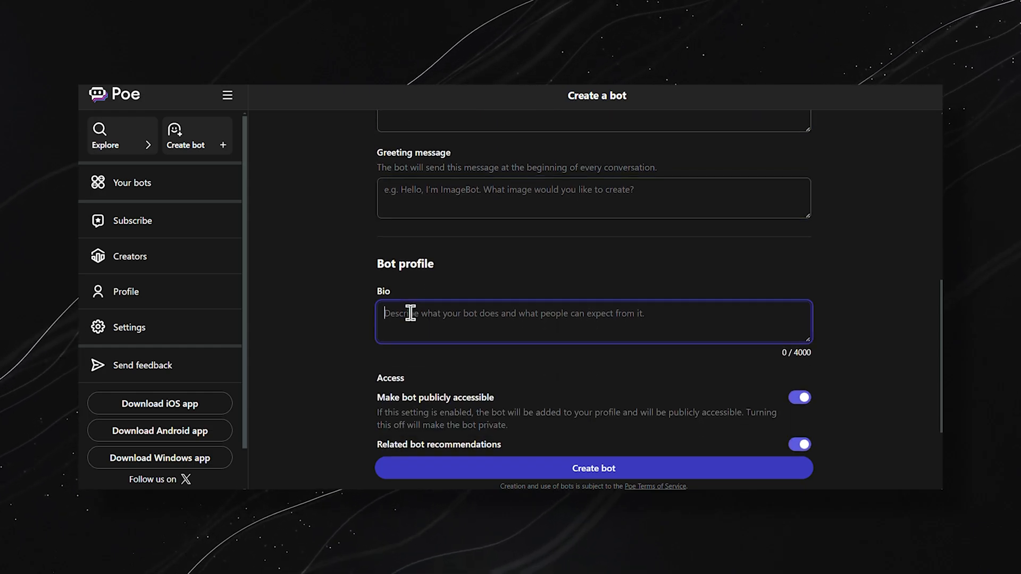
scroll(down, 3)
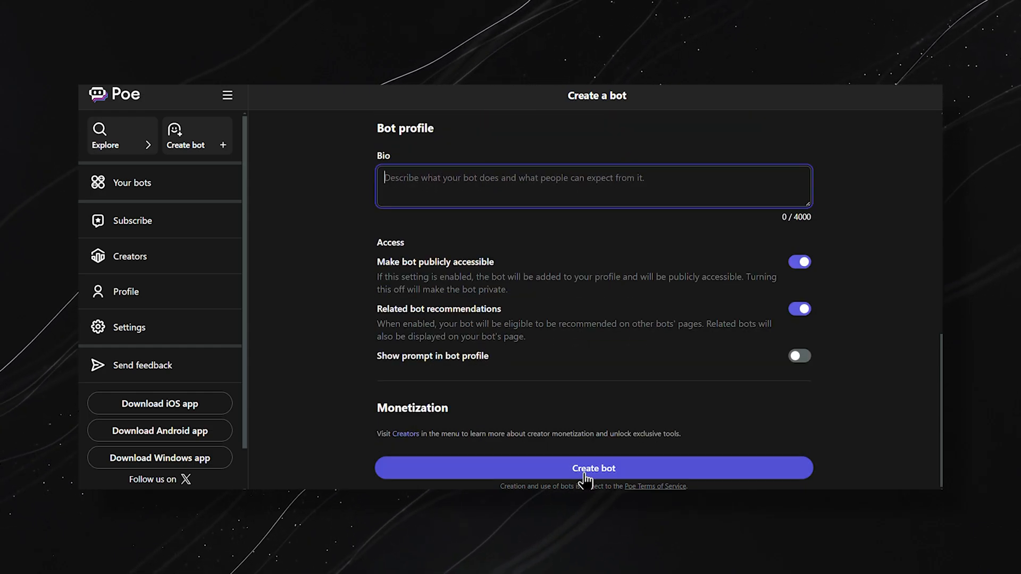
click(592, 468)
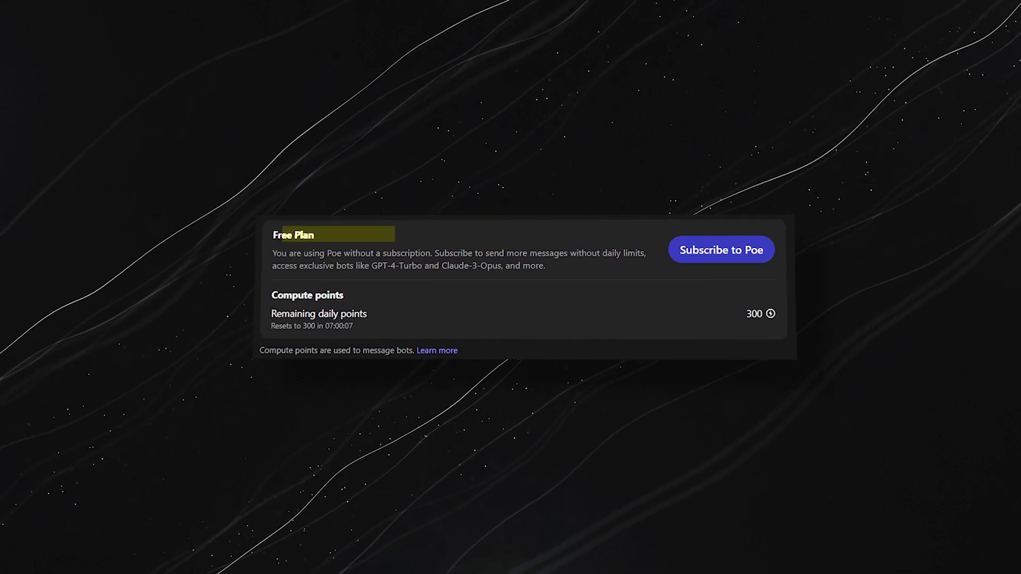
Step: Return to the Poe home page and scroll down through the bot lists
click(721, 249)
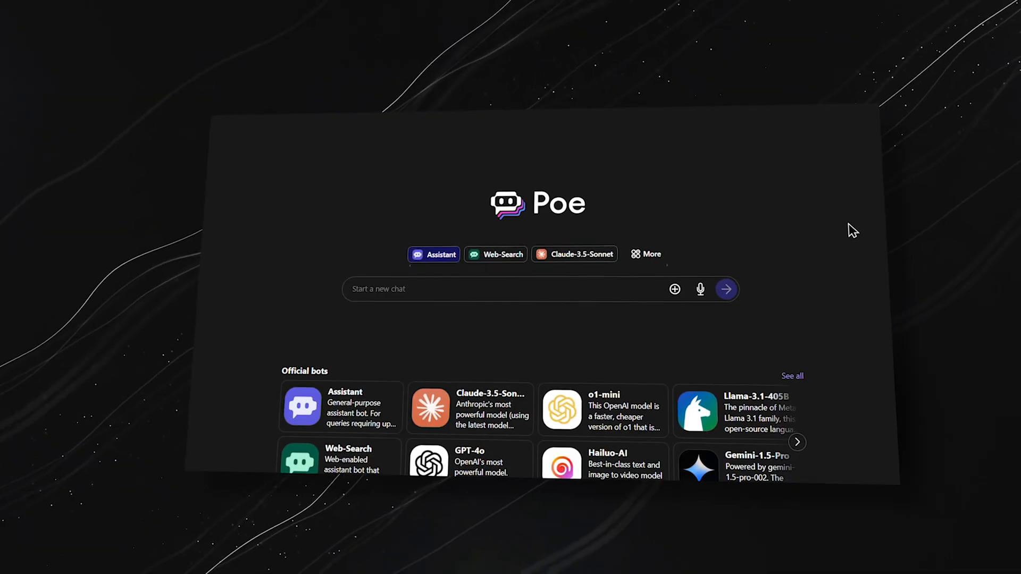
scroll(down, 3)
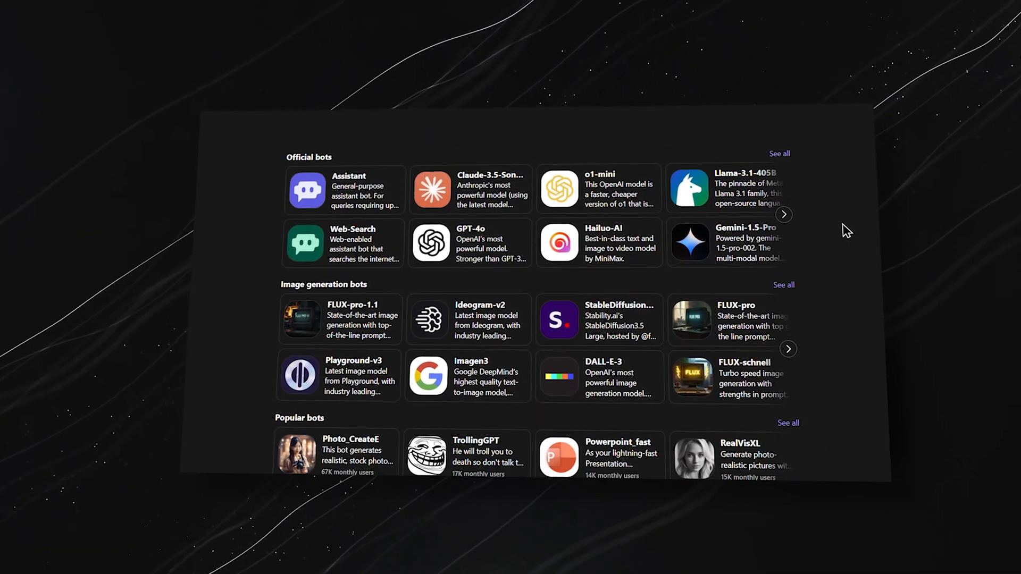
scroll(down, 3)
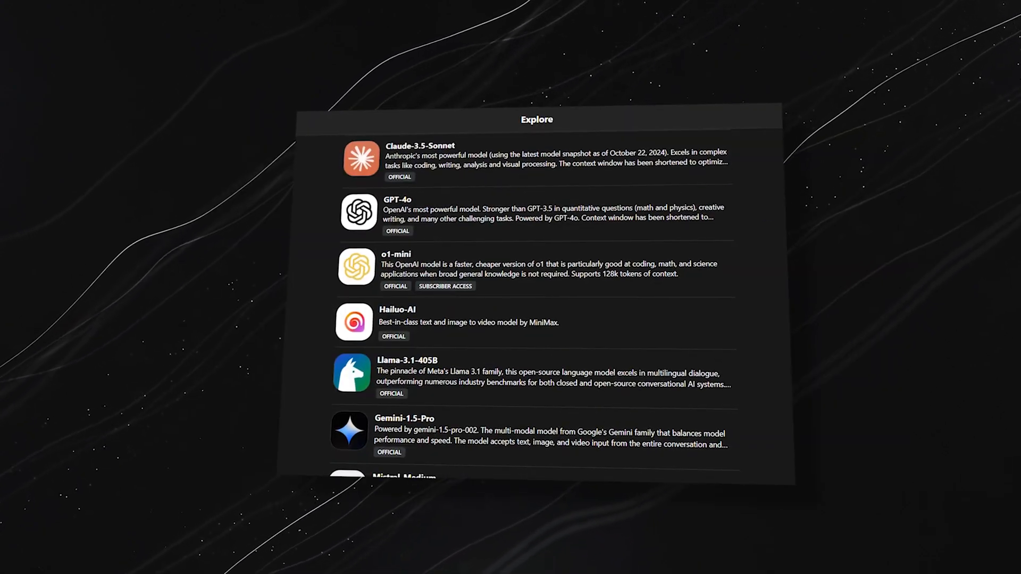
Step: Scroll the official bots list to Gemini-1.5-Flash, Llama-3.1-70B and Imagen3
scroll(down, 3)
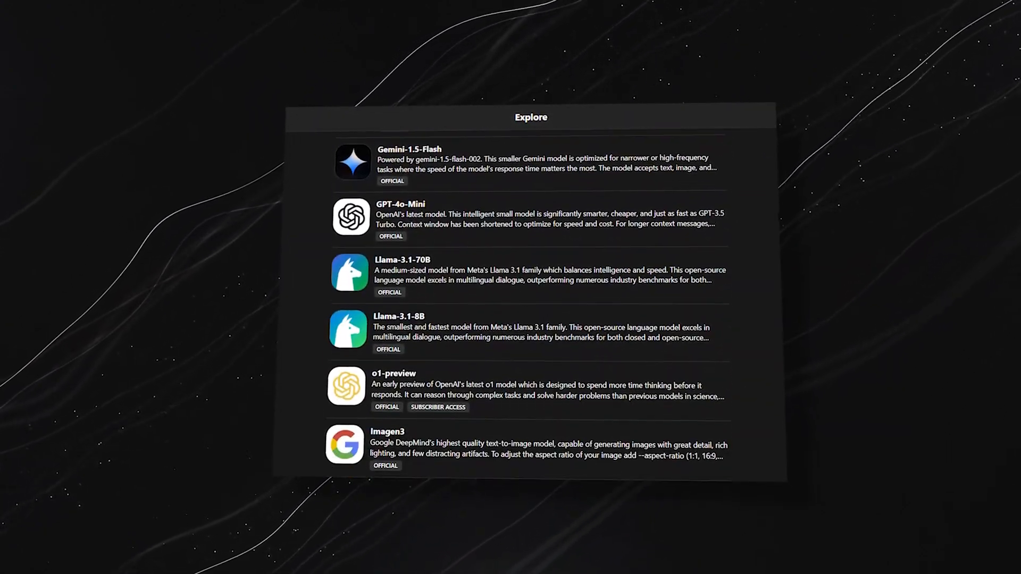
scroll(down, 3)
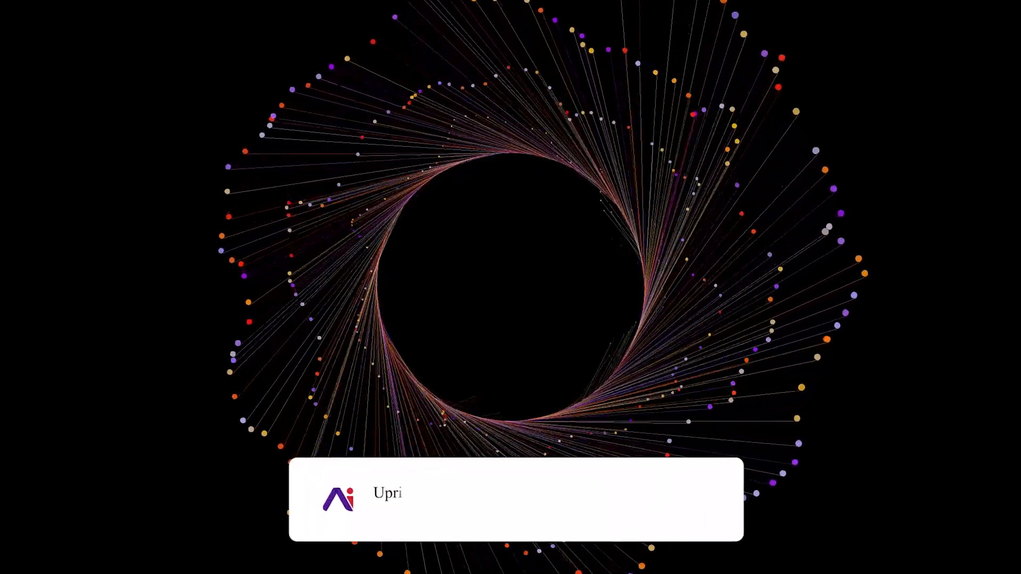
Step: Click the Uprising AI subscribe card during the outro animation
click(653, 500)
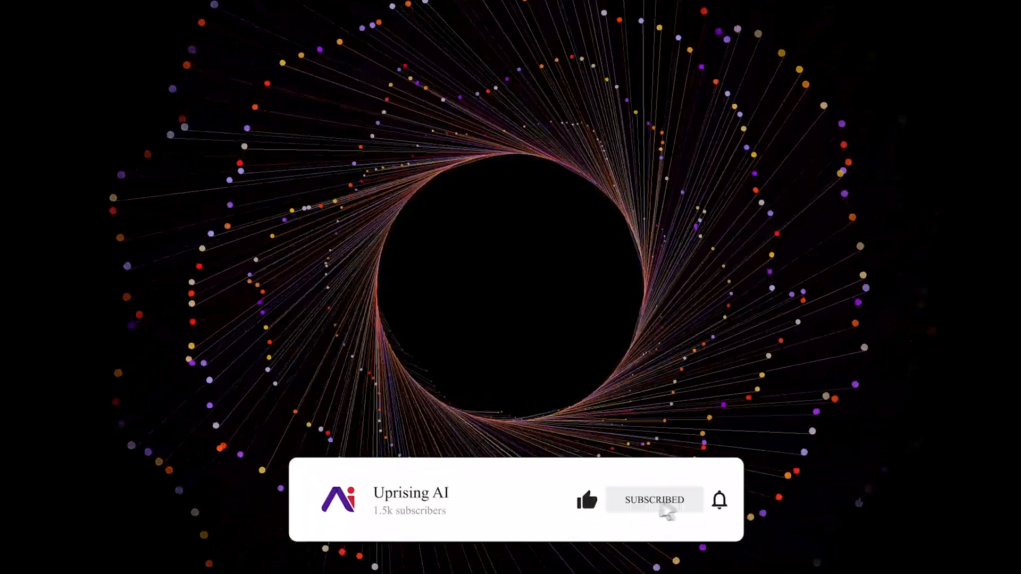